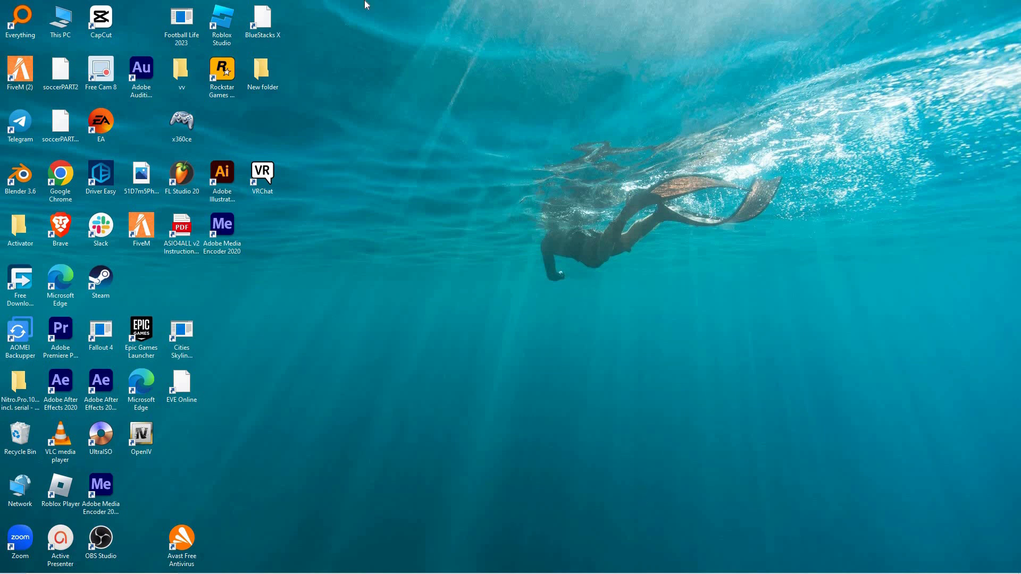
{"action": "mouse_move", "coordinate": [360, 141]}
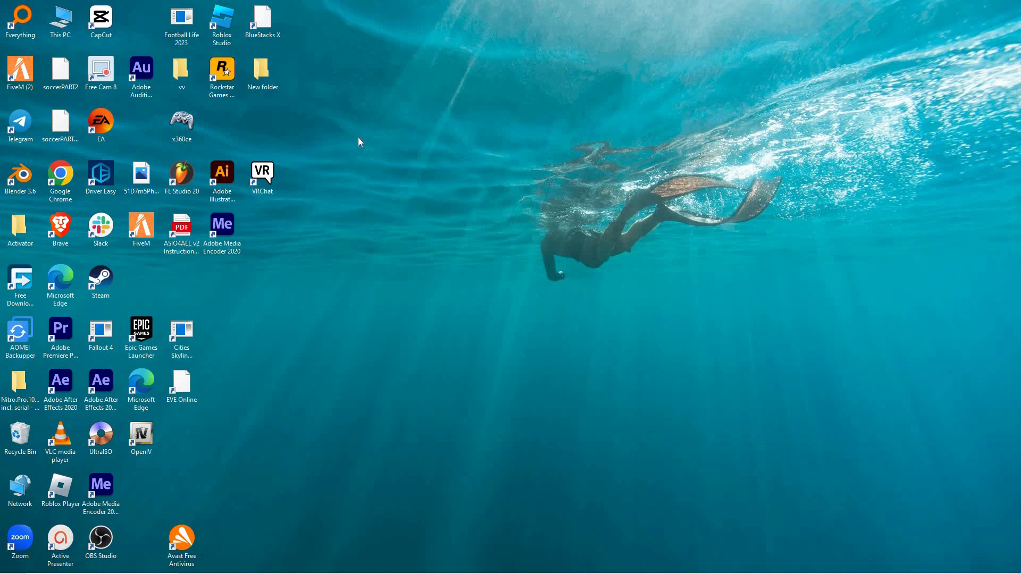
{"action": "mouse_move", "coordinate": [357, 160]}
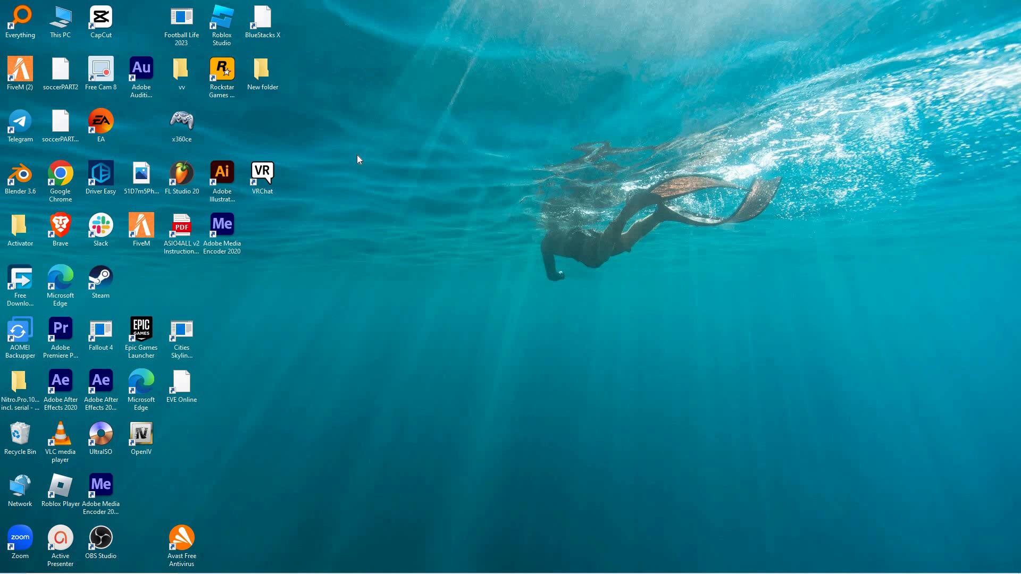
{"action": "mouse_move", "coordinate": [360, 166]}
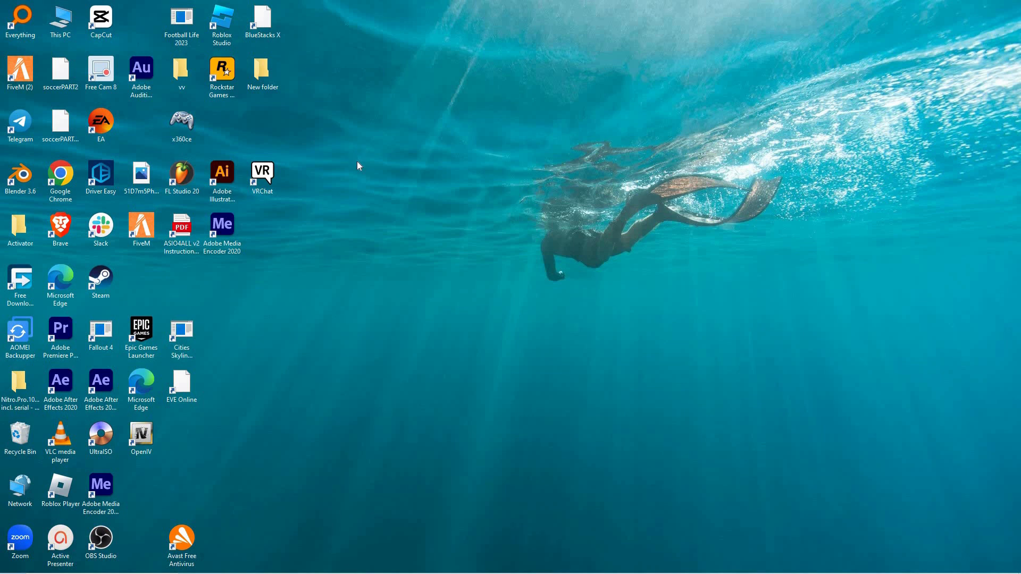
{"action": "mouse_move", "coordinate": [362, 168]}
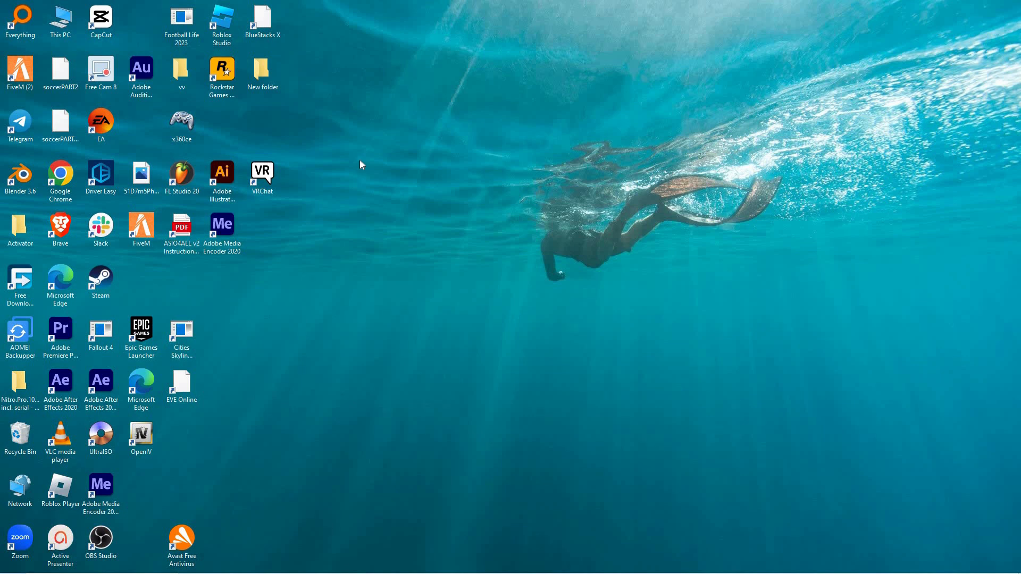
{"action": "mouse_move", "coordinate": [458, 316]}
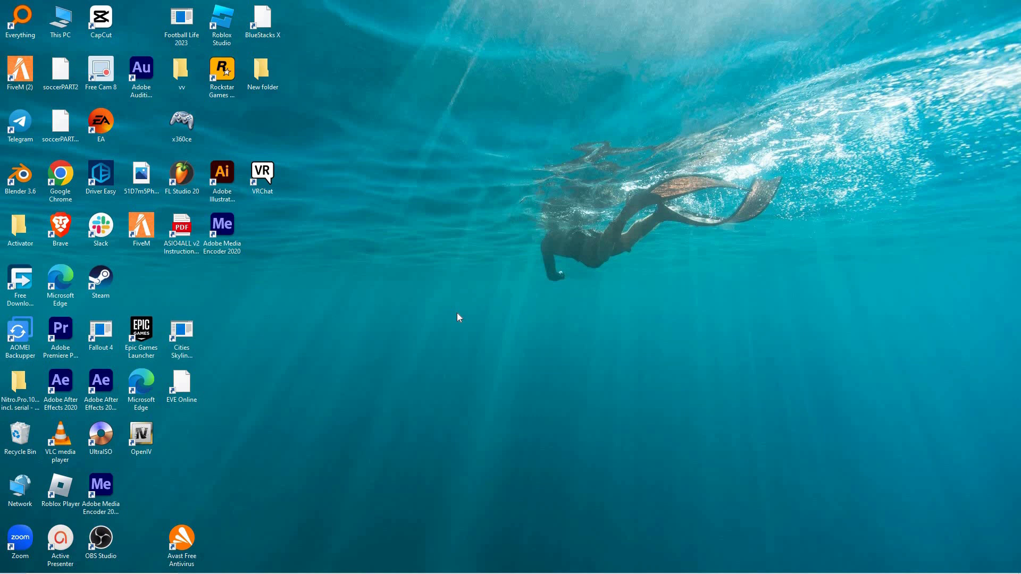
{"action": "mouse_move", "coordinate": [463, 331]}
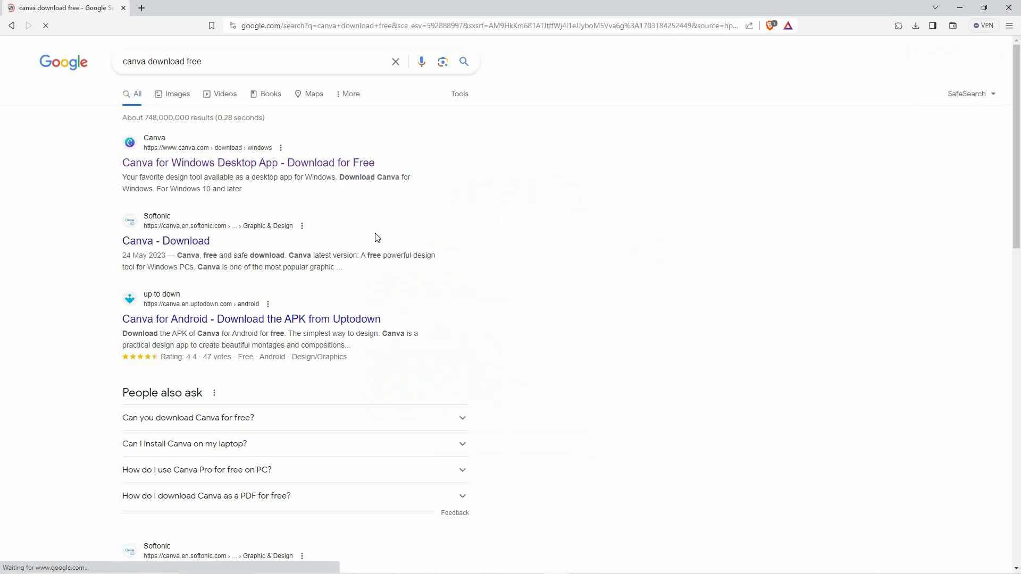
Open the Canva for Windows Desktop App download result
{"action": "left_click", "coordinate": [248, 162]}
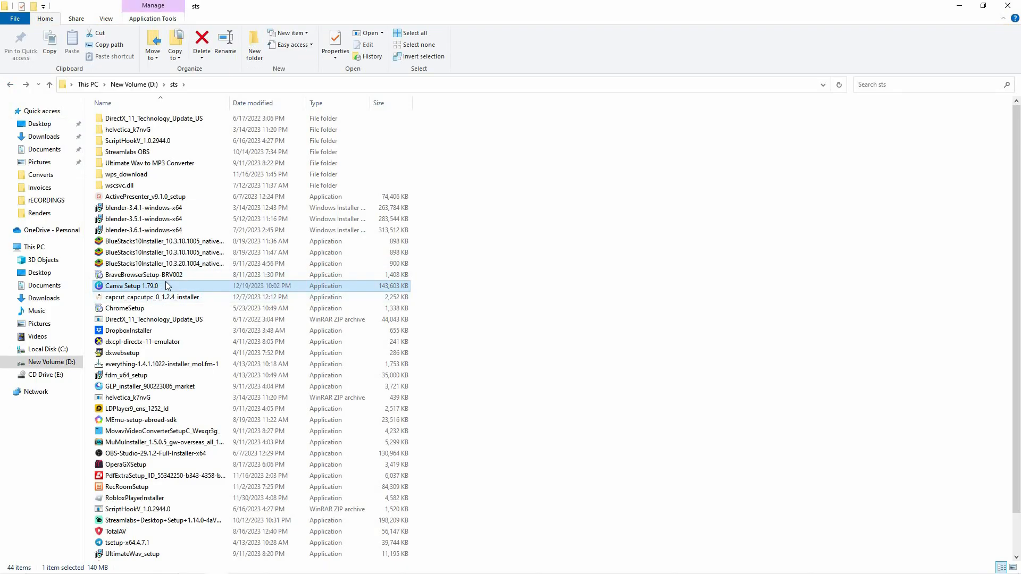
Run Canva Setup 1.79.0 as administrator so Canva launches at its login screen
{"action": "right_click", "coordinate": [130, 286]}
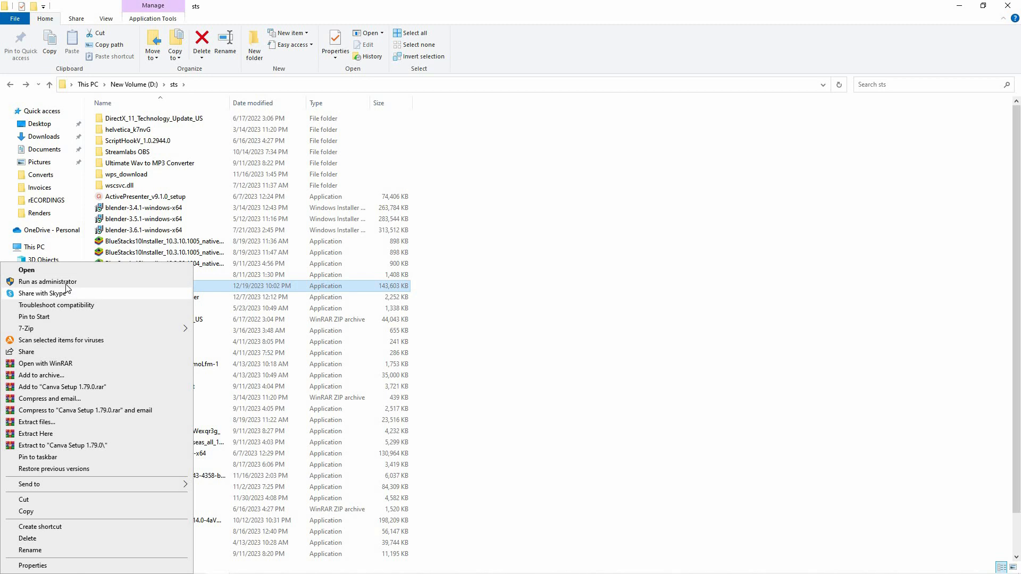
{"action": "left_click", "coordinate": [26, 270]}
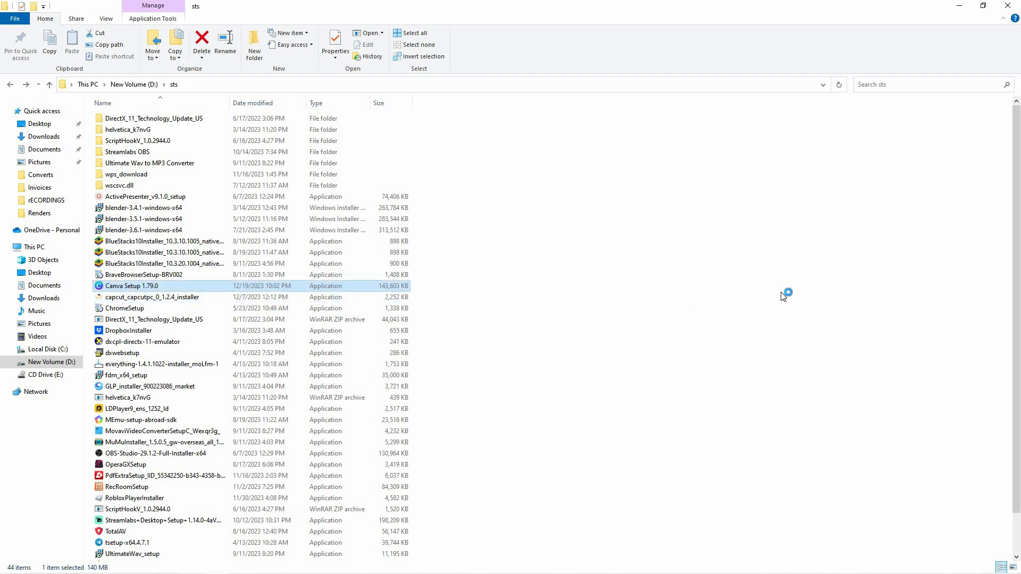
{"action": "double_click", "coordinate": [132, 286]}
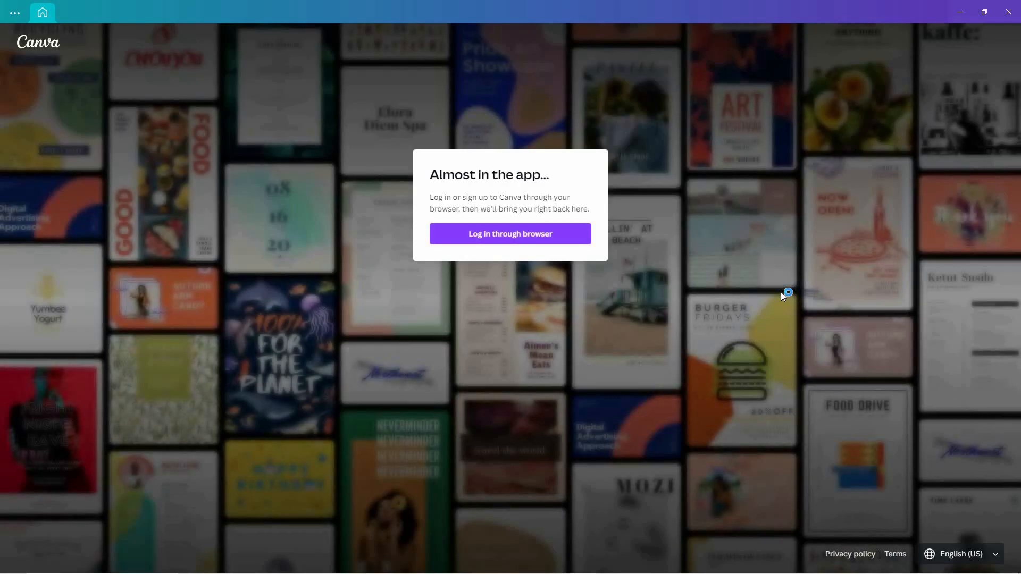